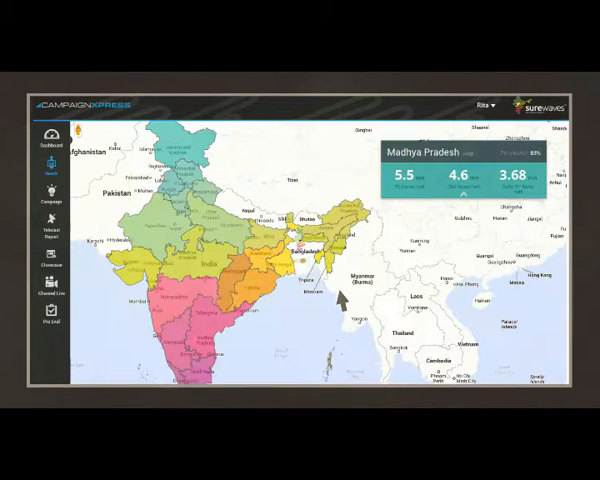
# Step: View the Telecast Report tables, then play a creative's video in the Surewaves Showcase
pyautogui.click(48, 230)
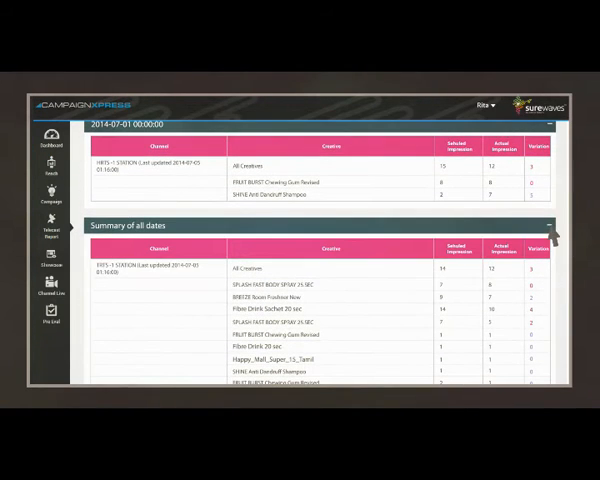
pyautogui.click(44, 262)
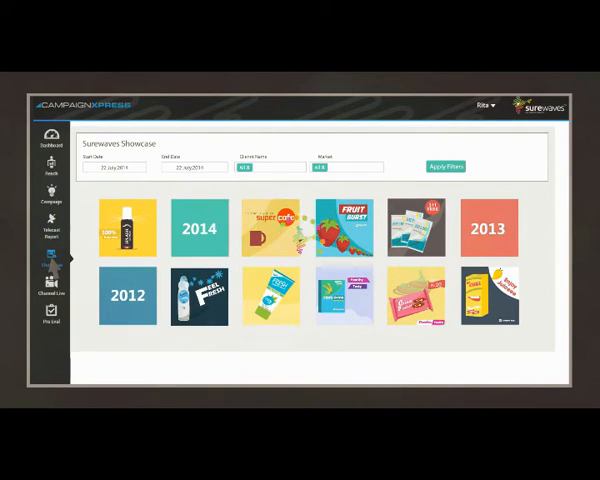
pyautogui.click(197, 228)
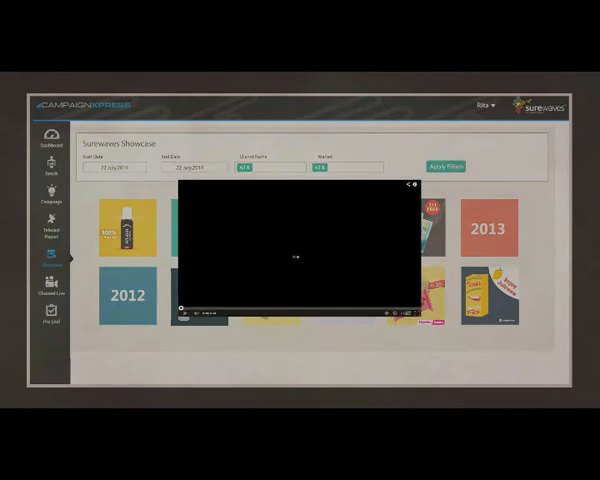